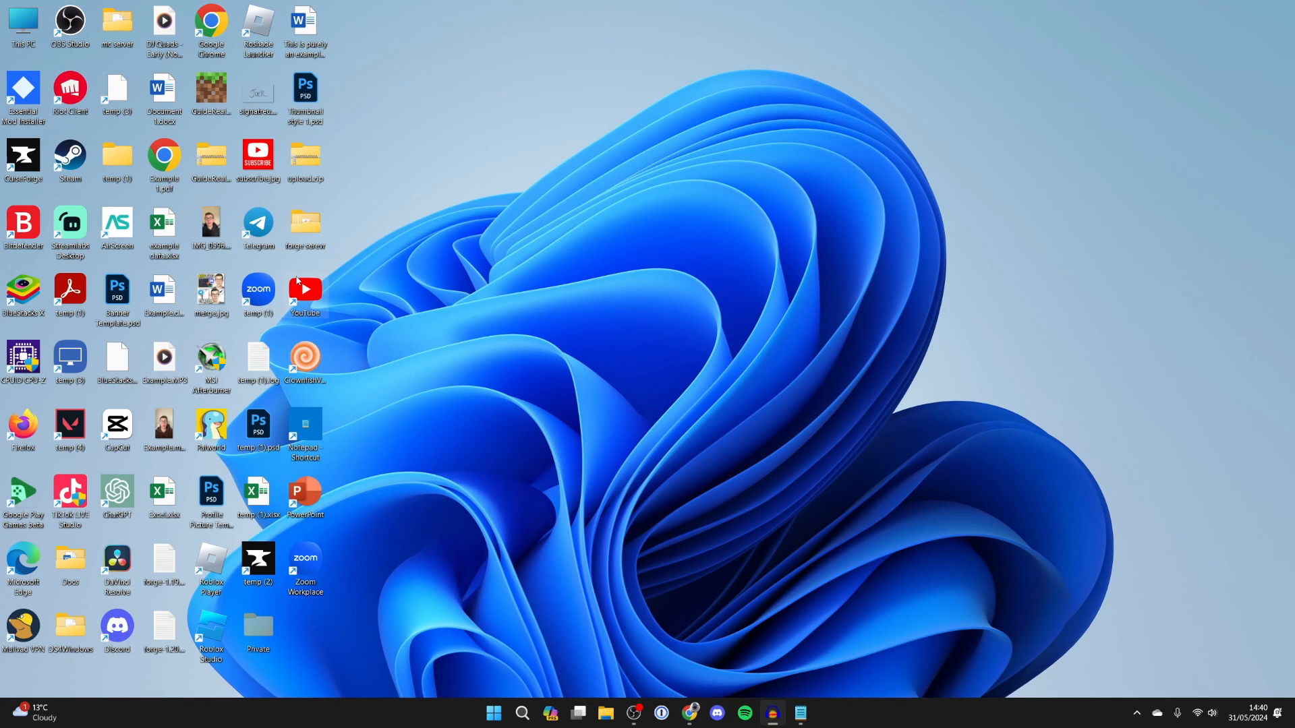
mouse_move(405, 322)
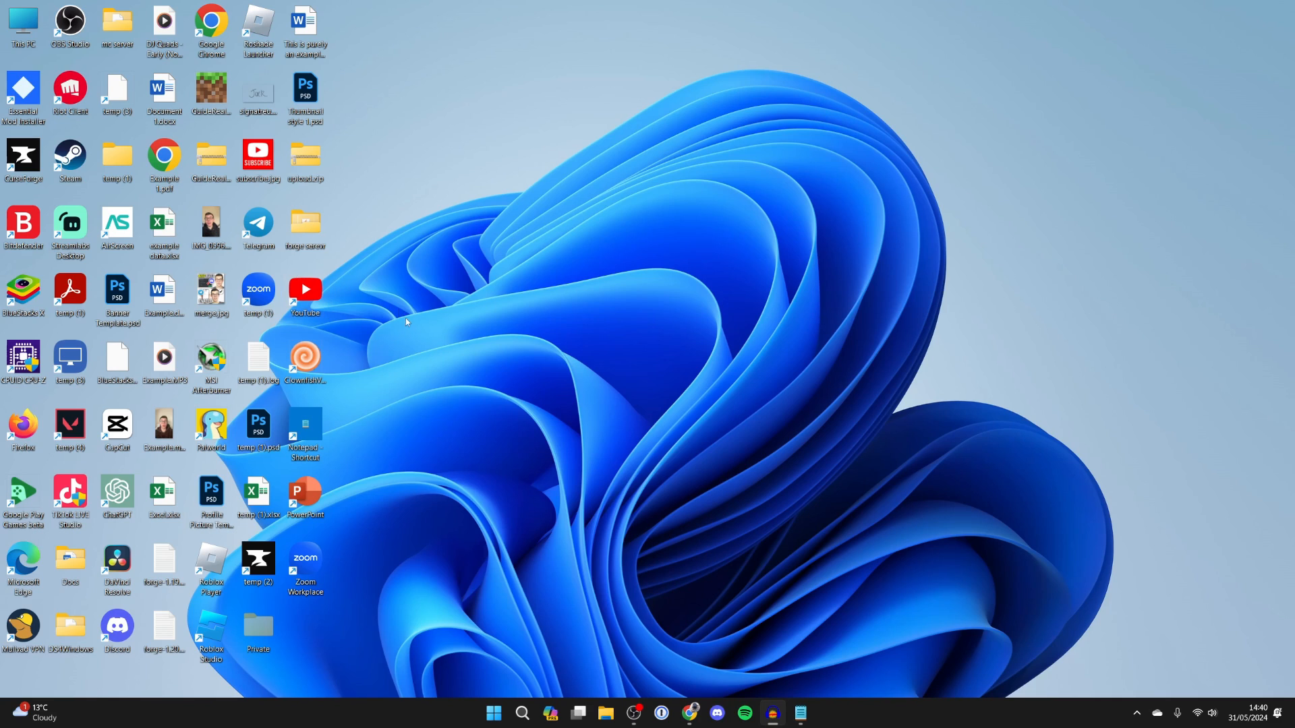
mouse_move(532, 696)
text(control)
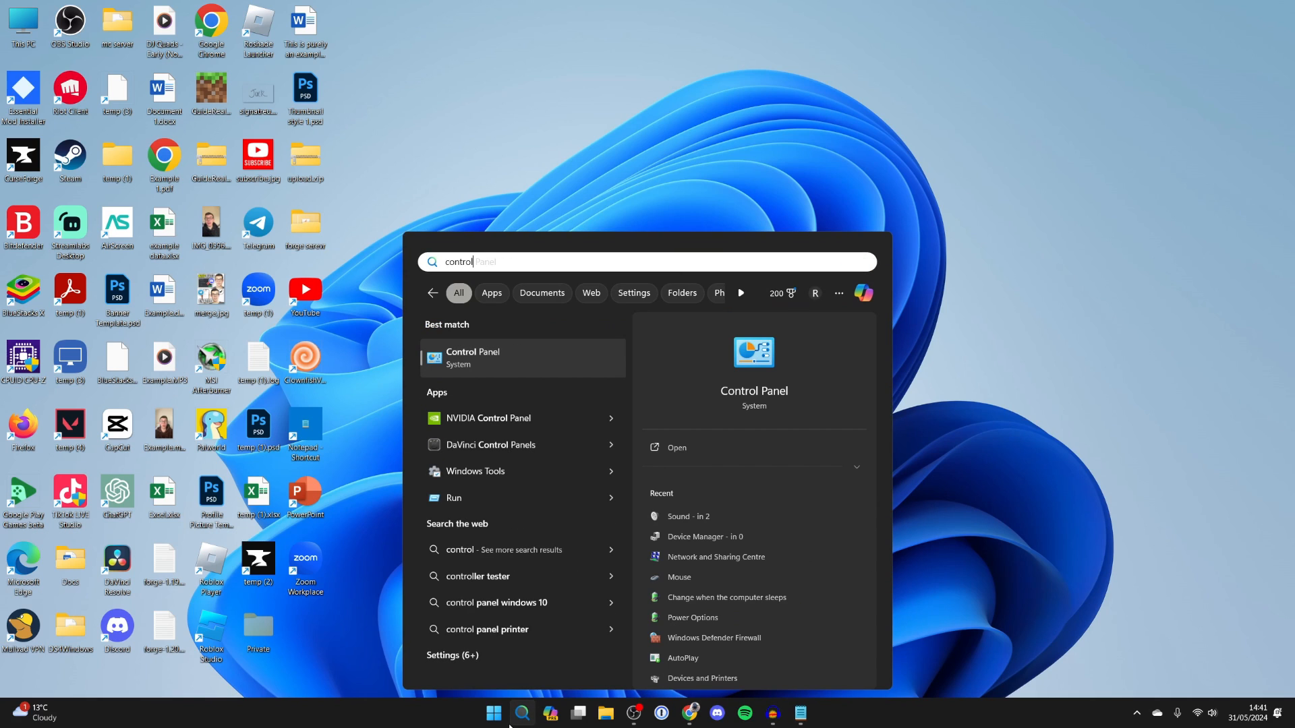
Launch Control Panel from the Windows Search best-match result.
click(472, 356)
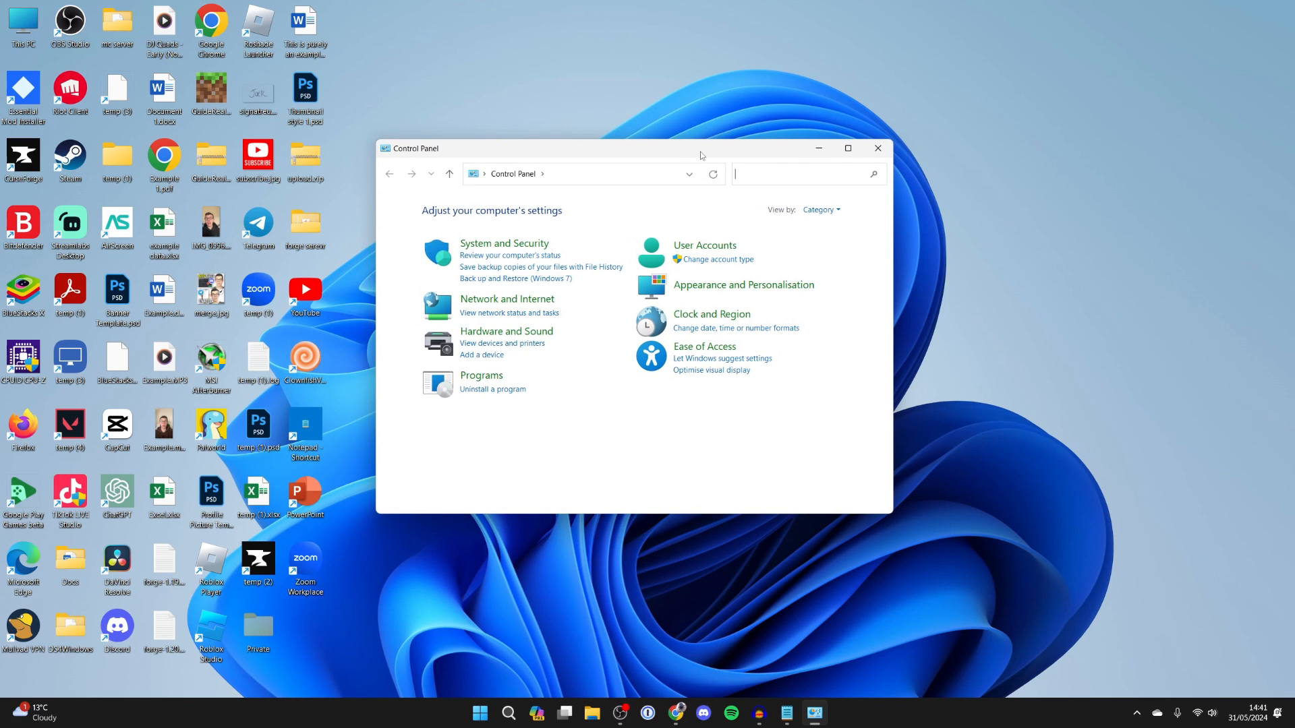
Reach the Network and Sharing Centre through the Network and Internet category.
click(506, 298)
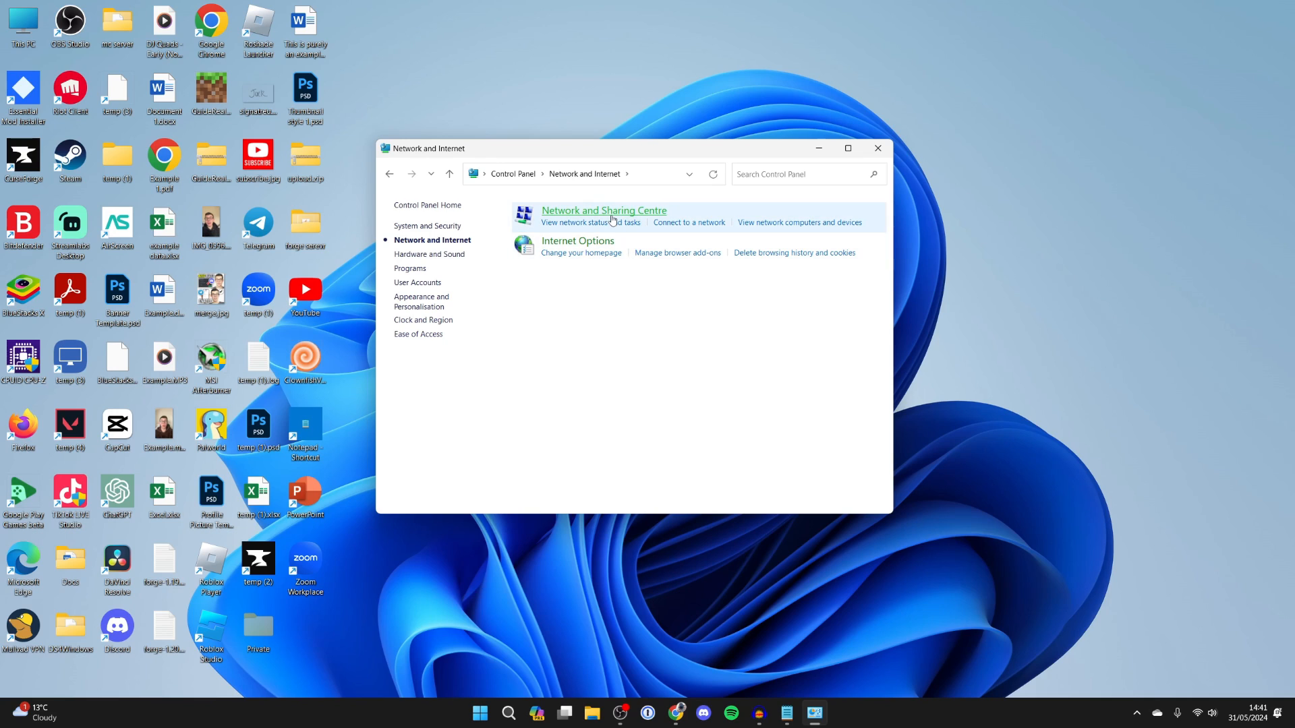
click(603, 210)
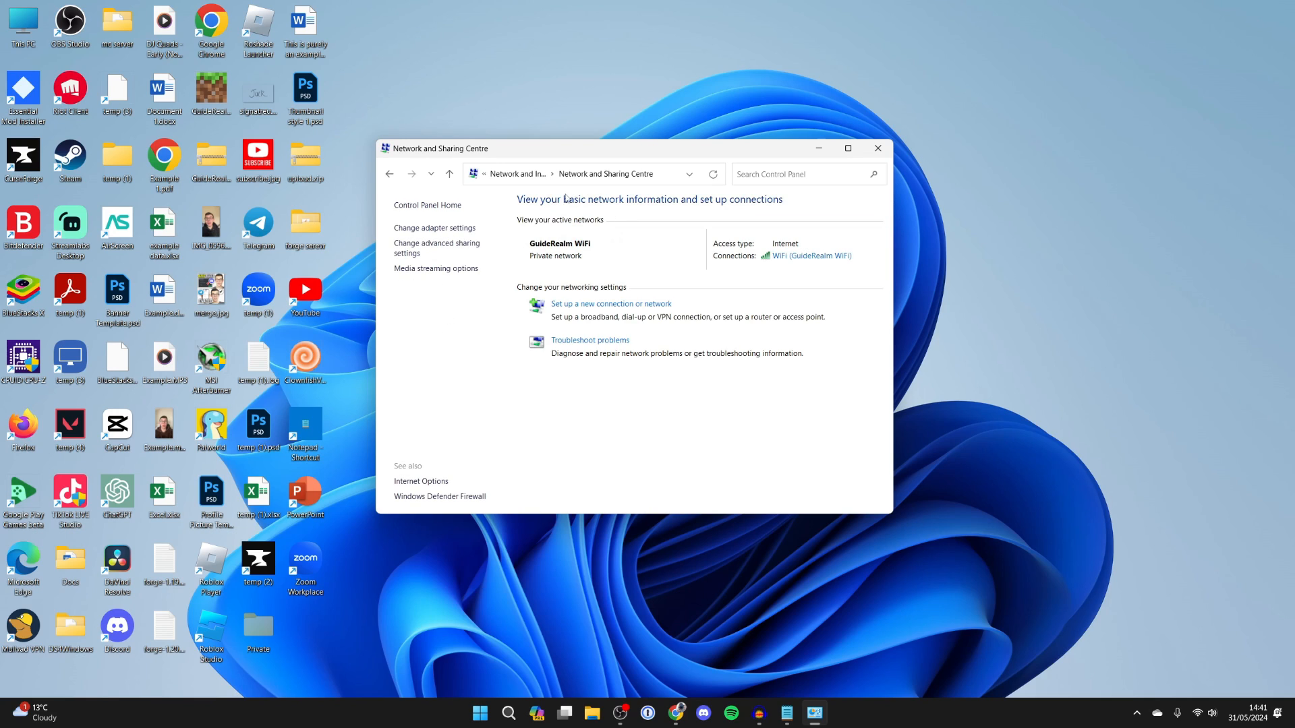
mouse_move(665, 207)
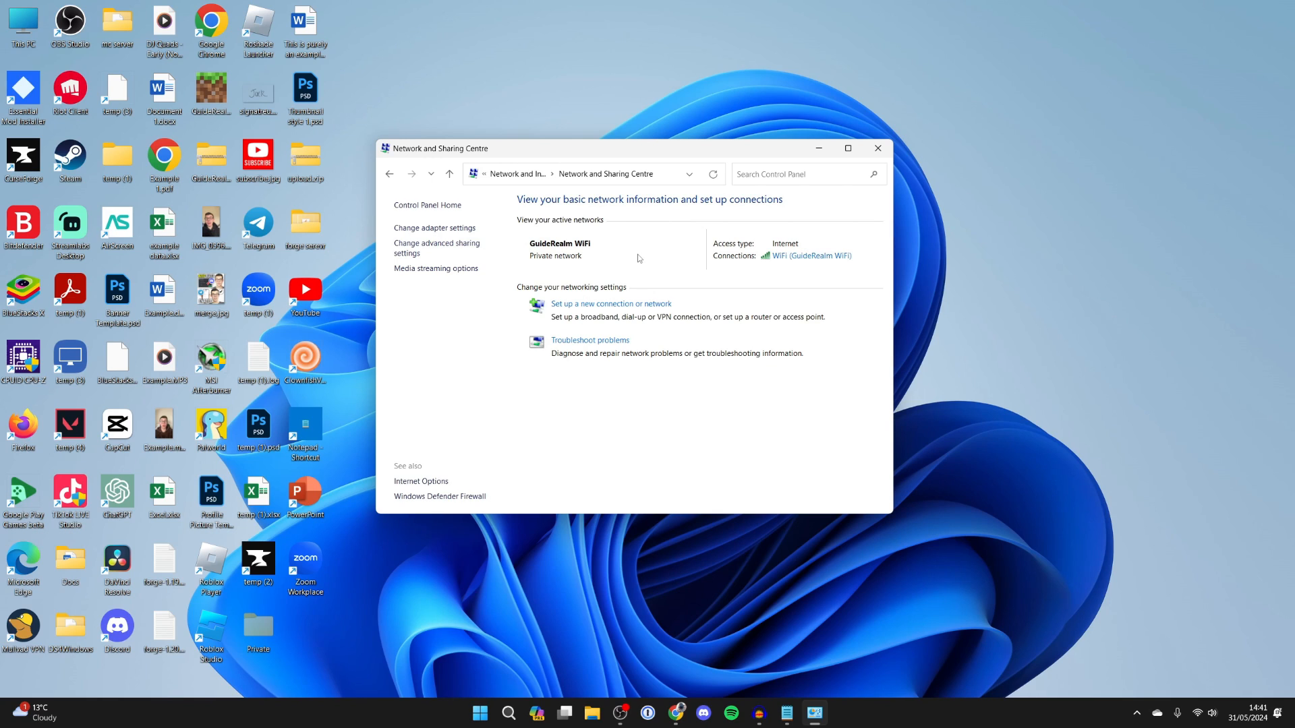
mouse_move(783, 274)
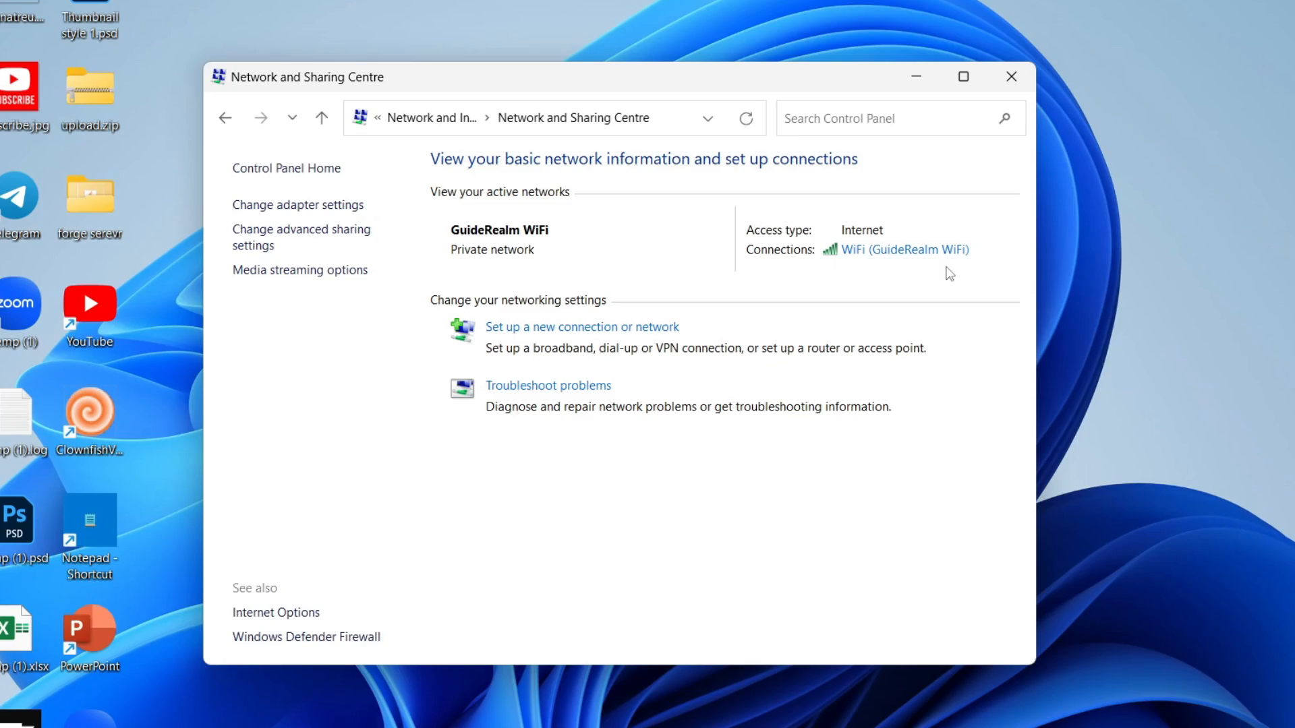
mouse_move(903, 250)
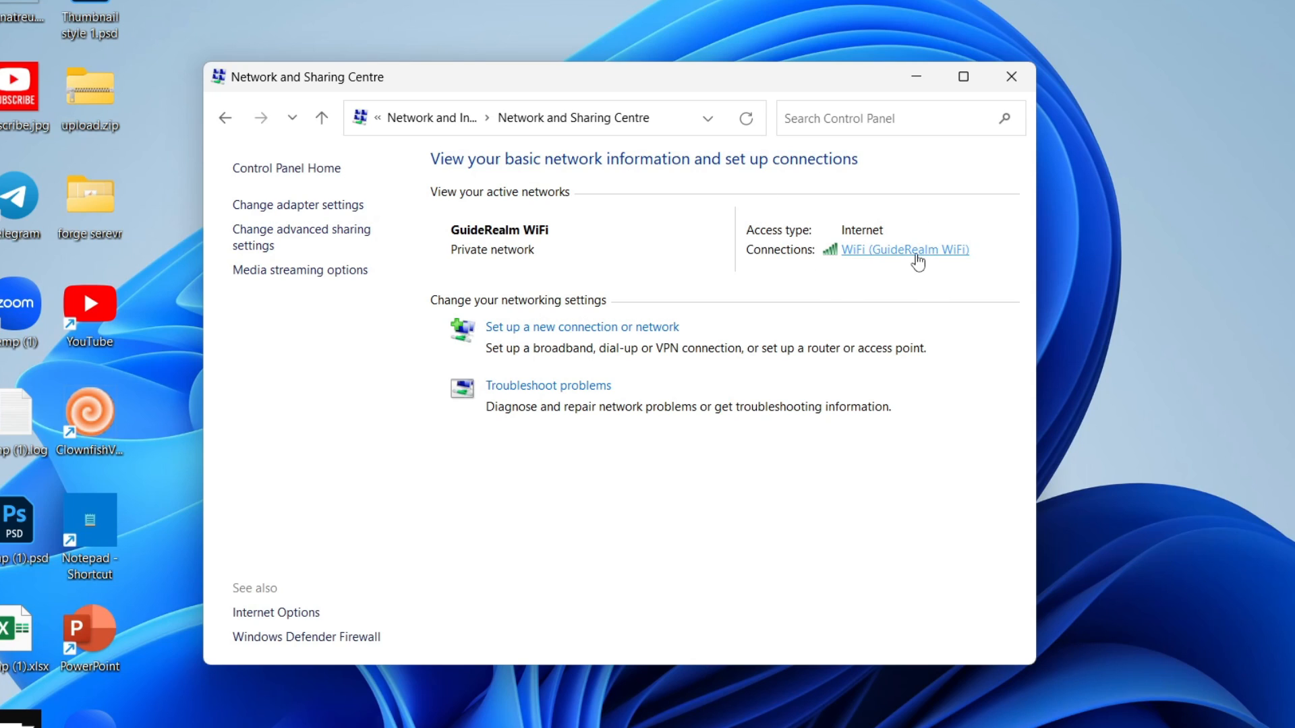
Bring up the Wireless Properties of the GuideRealm WiFi connection from its status window.
click(904, 250)
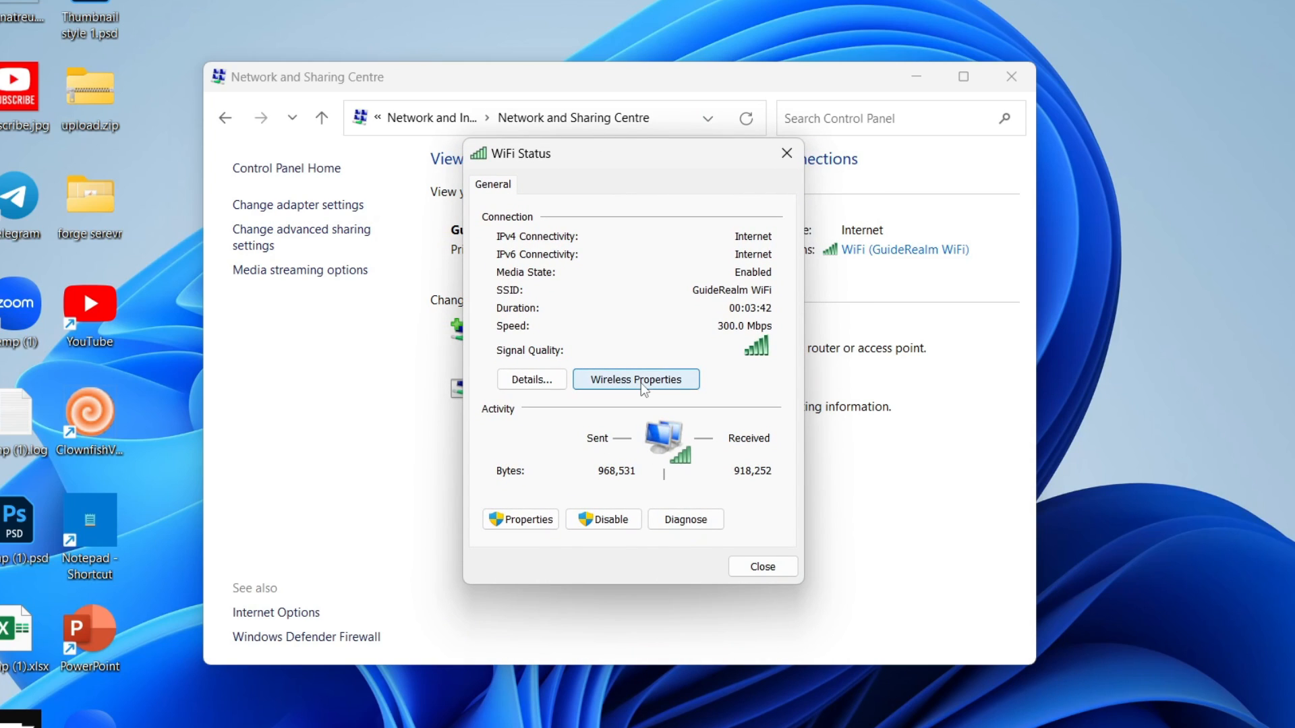
click(635, 379)
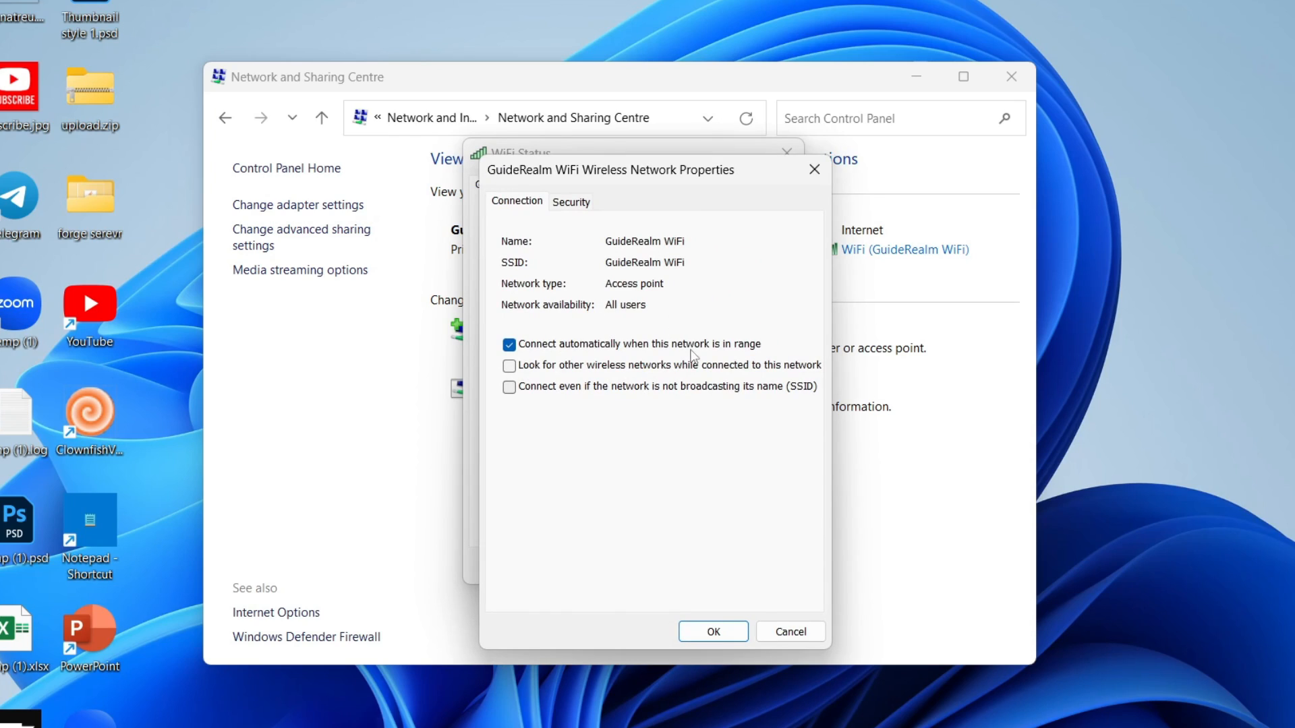
mouse_move(627, 271)
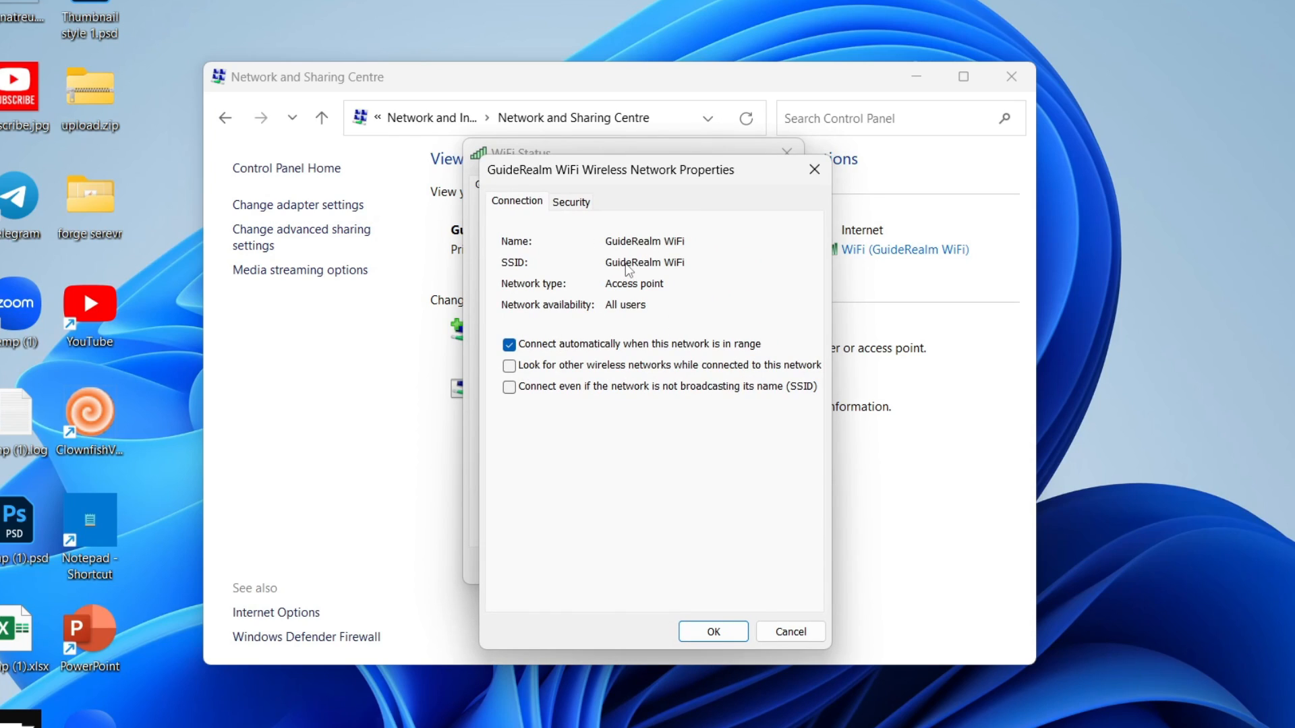
mouse_move(627, 268)
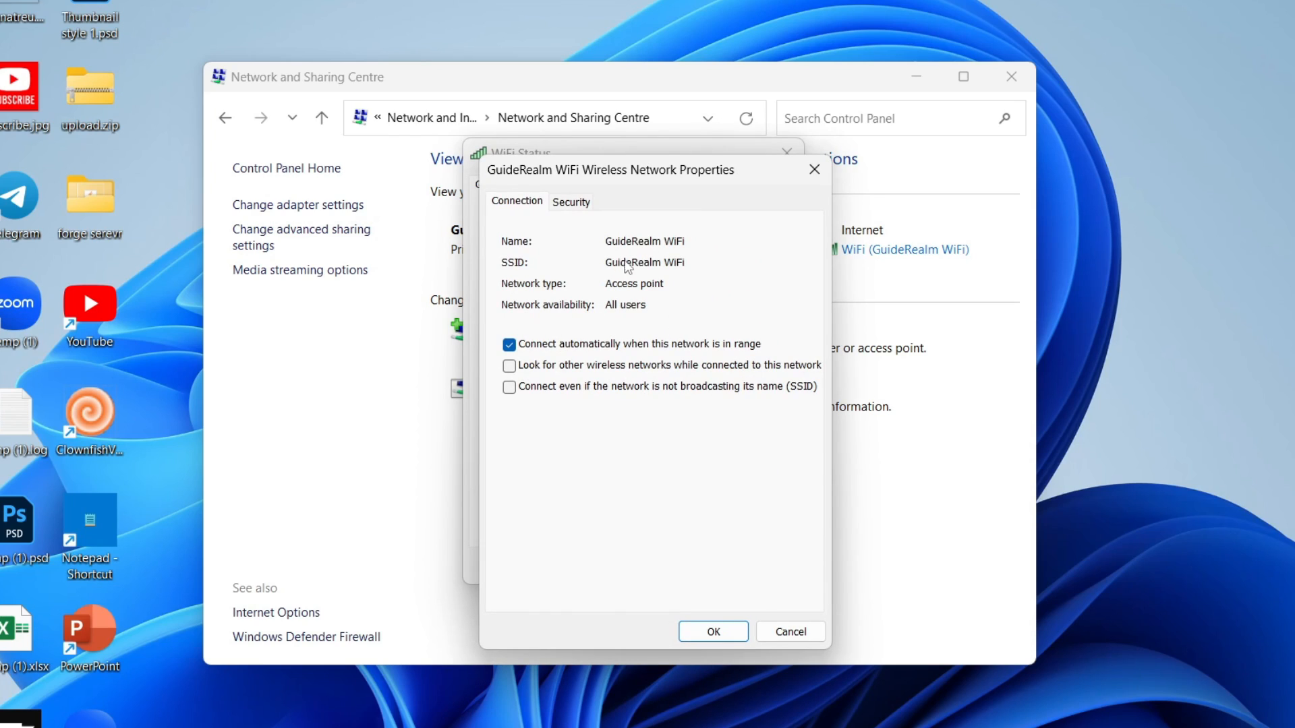
Reveal the WPA2-Personal network security key with Show characters in the Security settings.
click(569, 201)
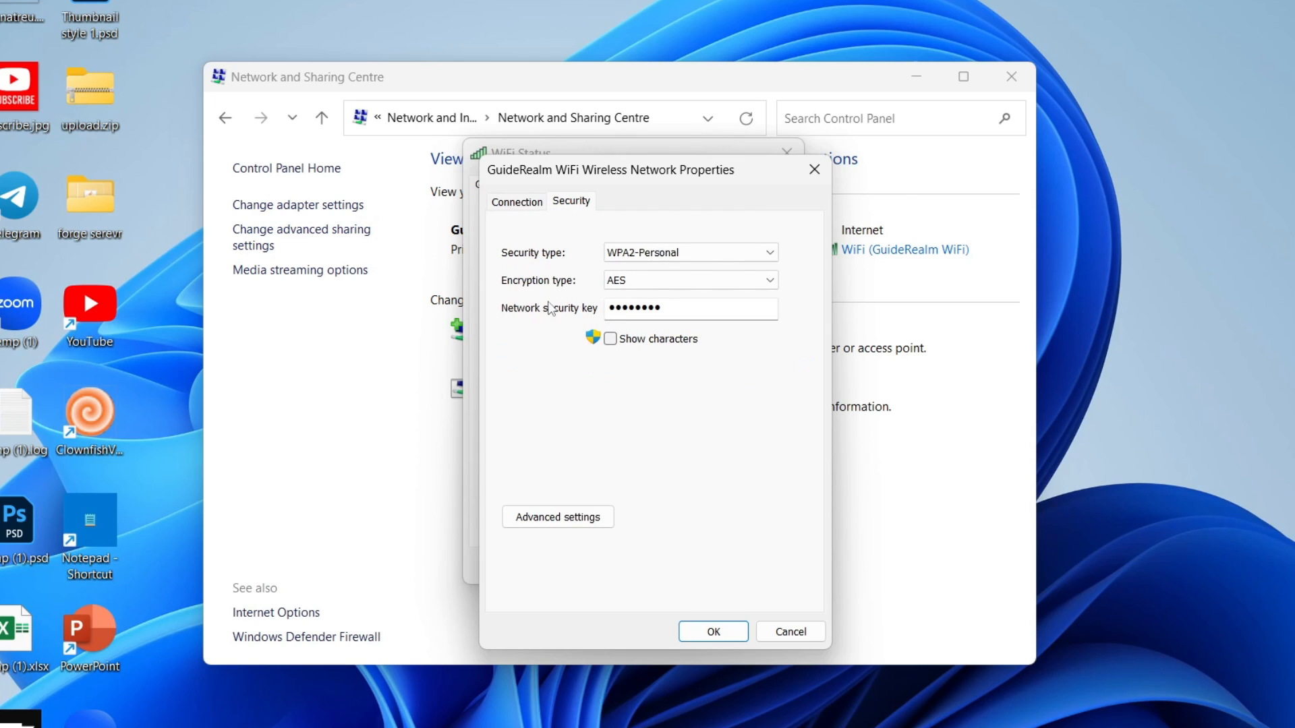
mouse_move(531, 322)
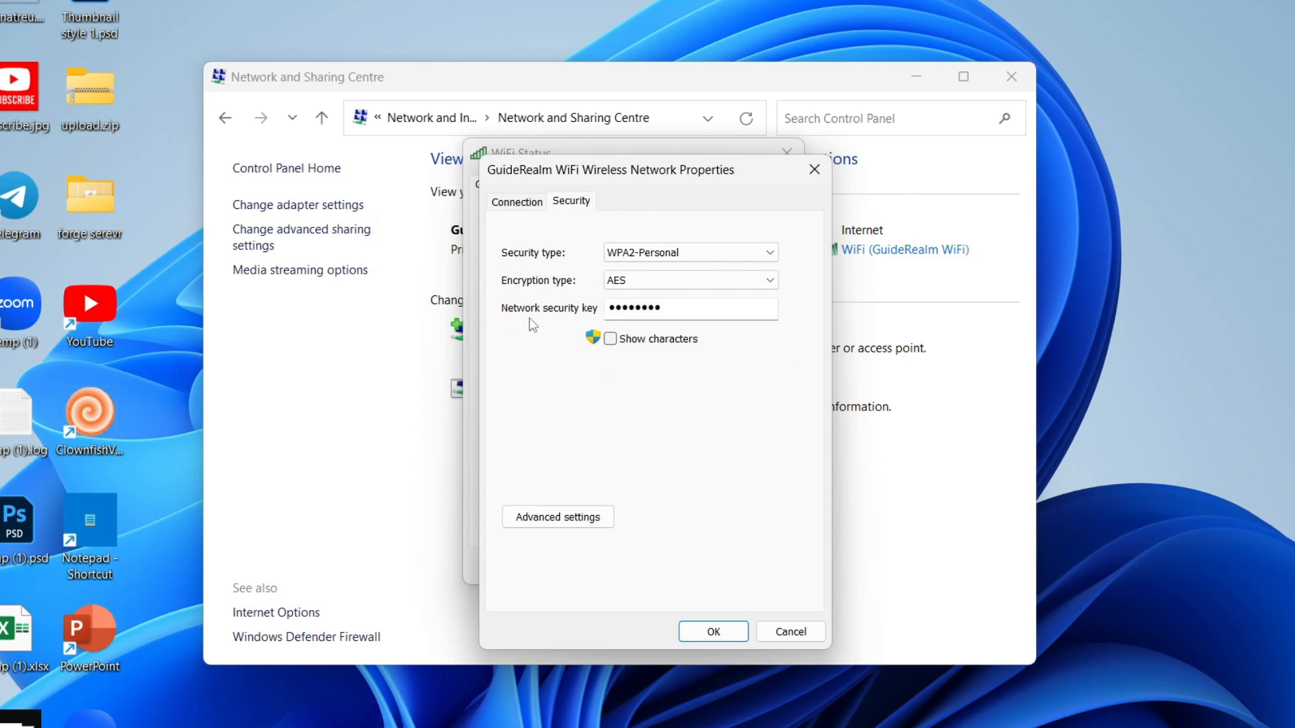
mouse_move(566, 322)
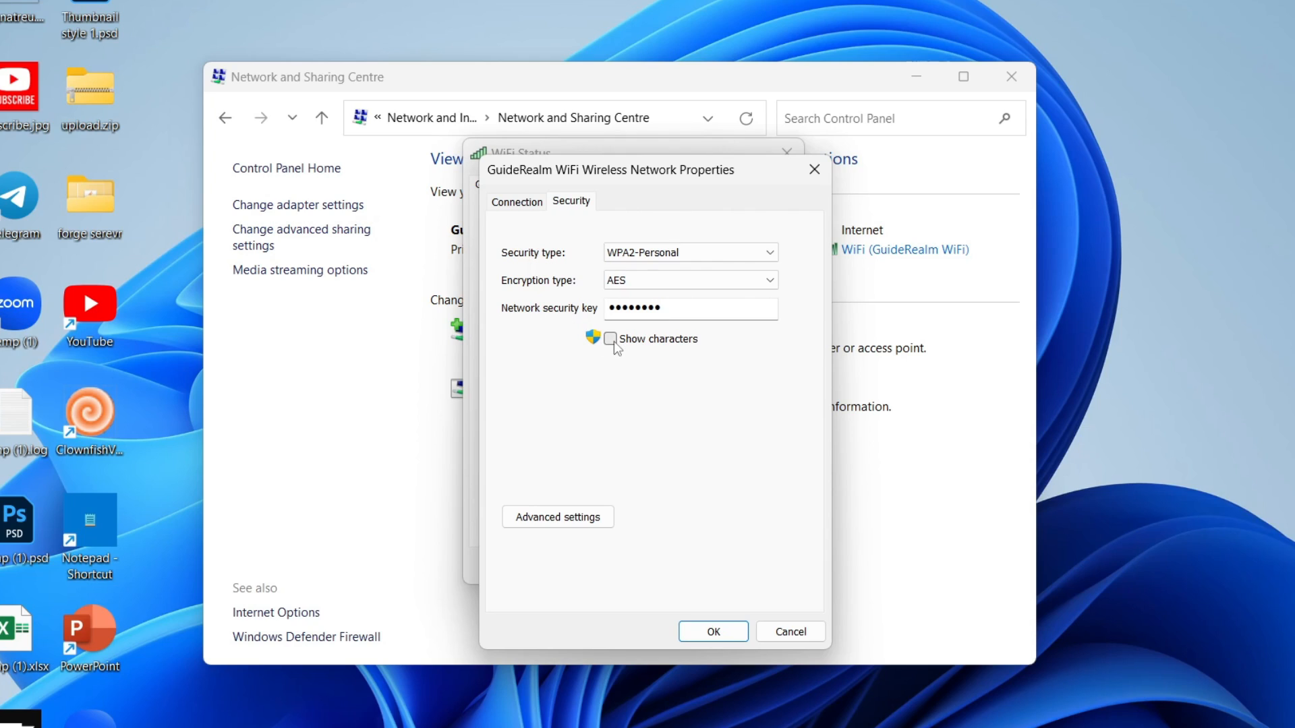
click(610, 339)
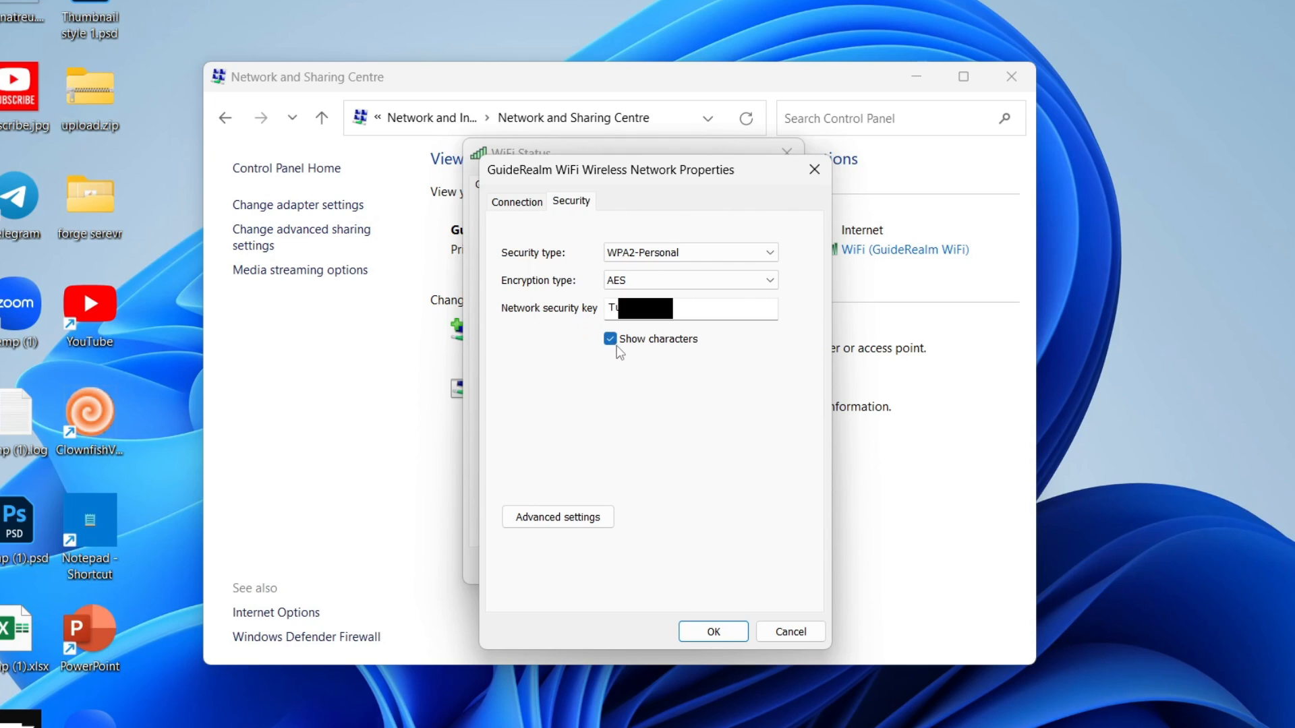